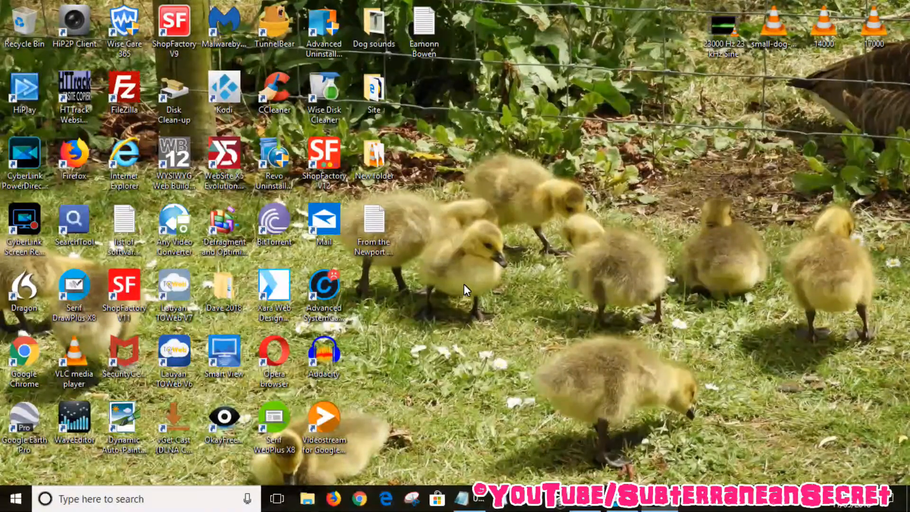
mouse_move(374, 284)
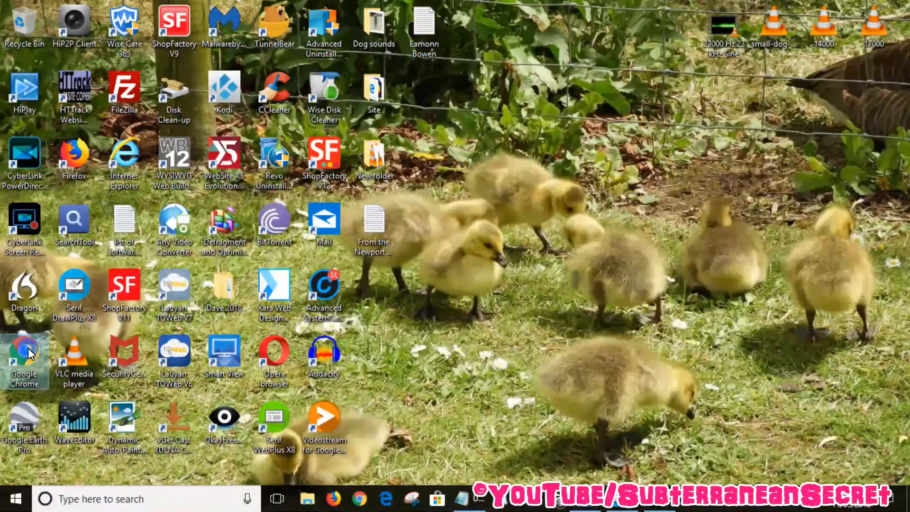
Launch Google Chrome from its desktop shortcut.
double_click(24, 348)
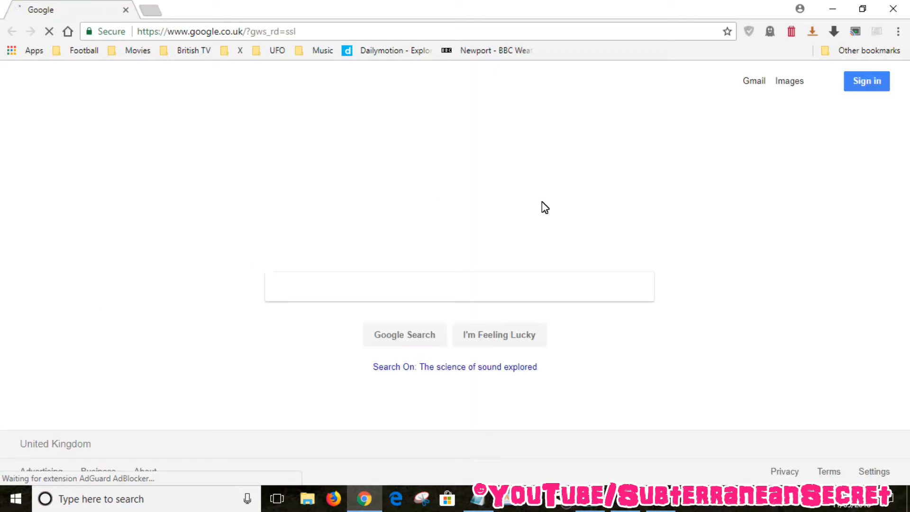
mouse_move(886, 142)
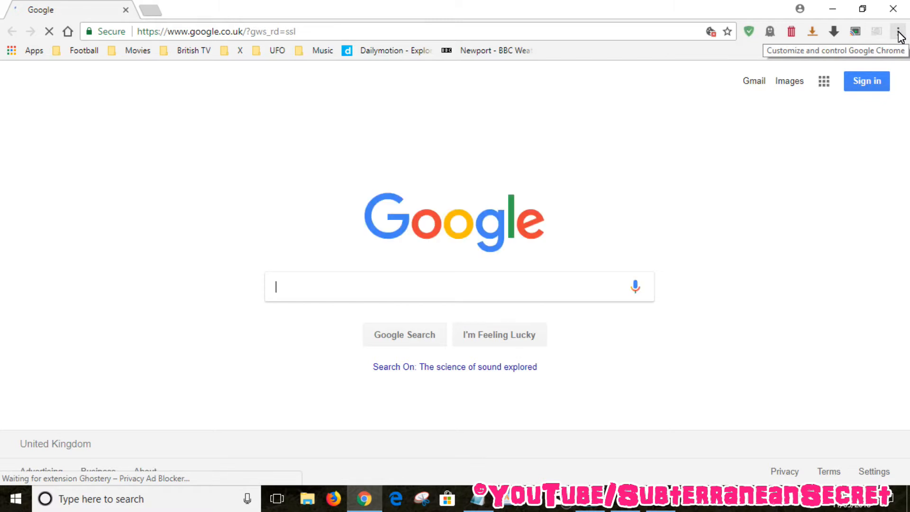
Open Chrome's three-dot Customize and control menu once Google loads.
click(898, 31)
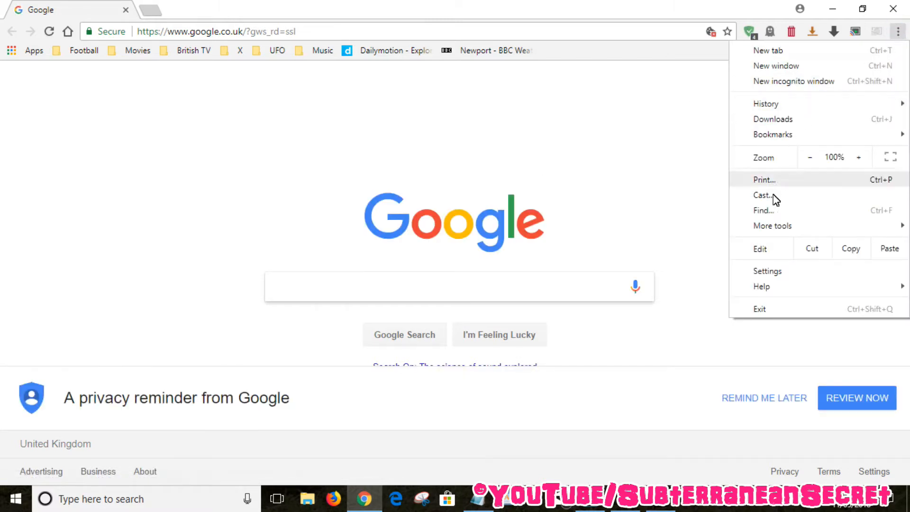
Choose Cast… to add the Cast toolbar icon, then close the Cast to dialog.
click(763, 194)
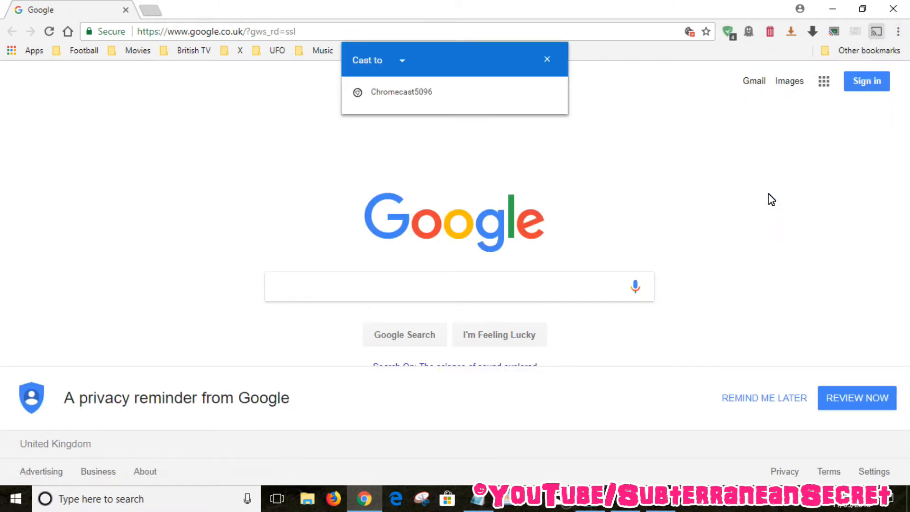
mouse_move(817, 136)
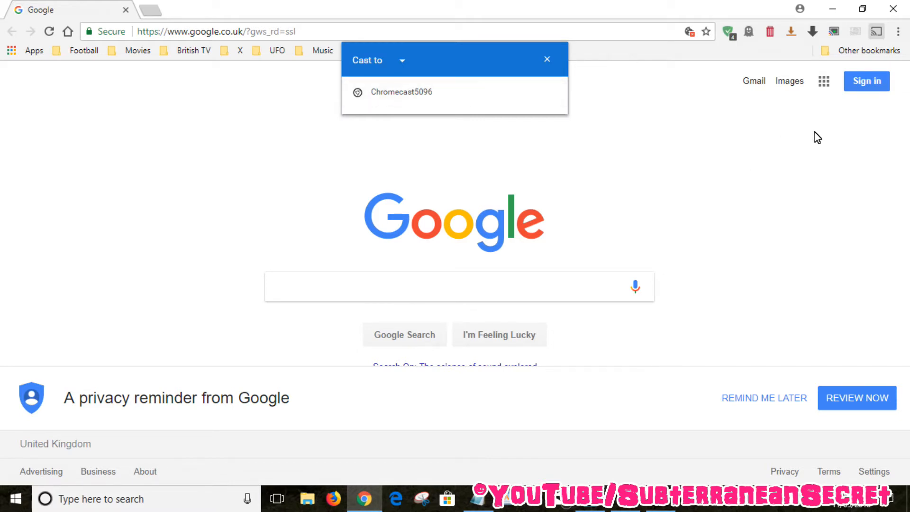
mouse_move(876, 32)
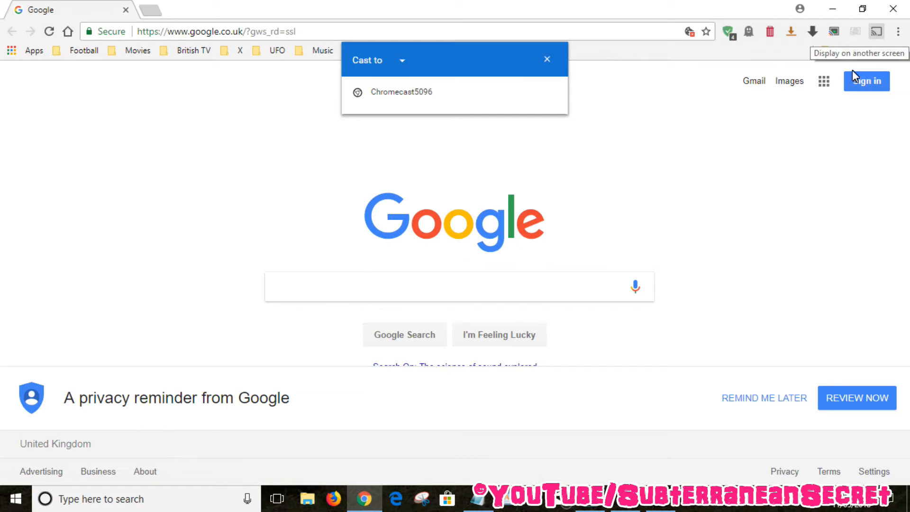
mouse_move(877, 32)
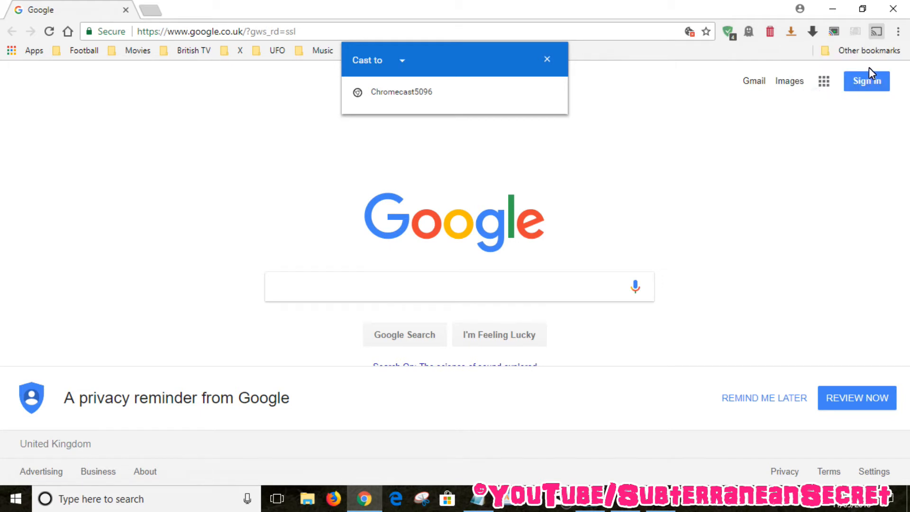
click(546, 59)
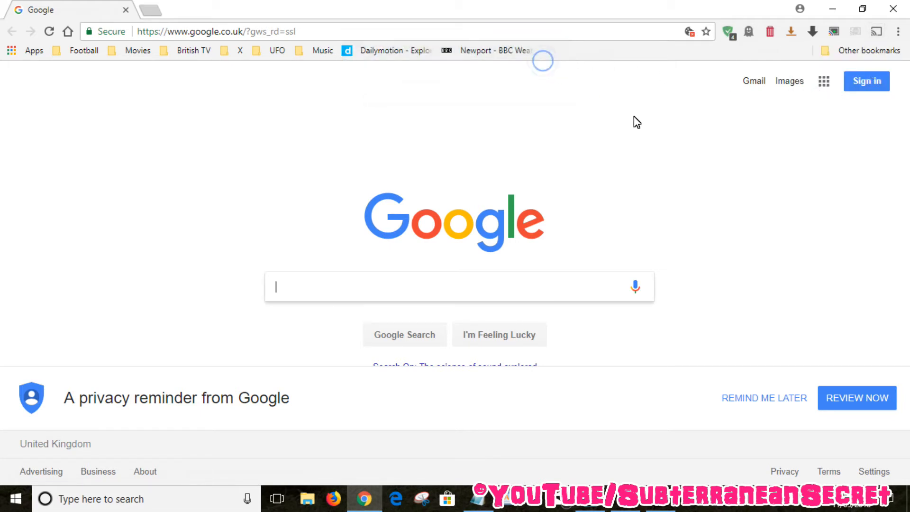
mouse_move(673, 155)
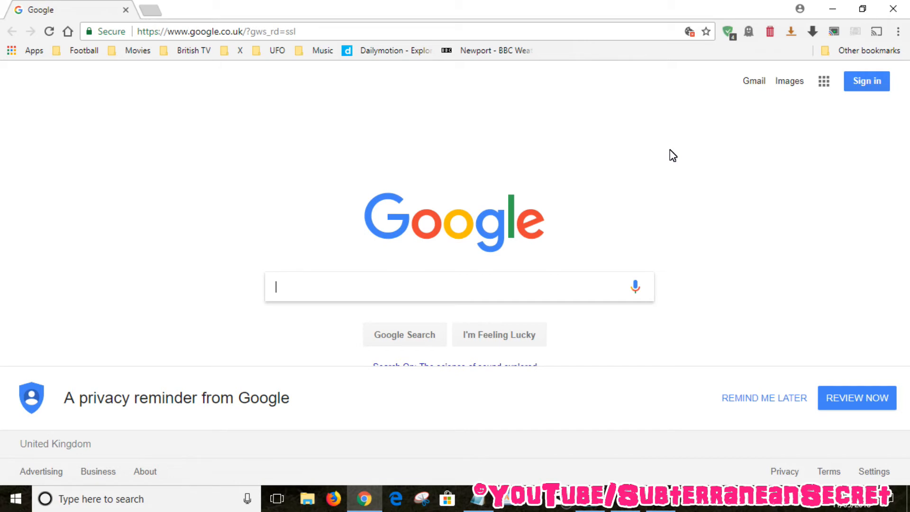
mouse_move(877, 31)
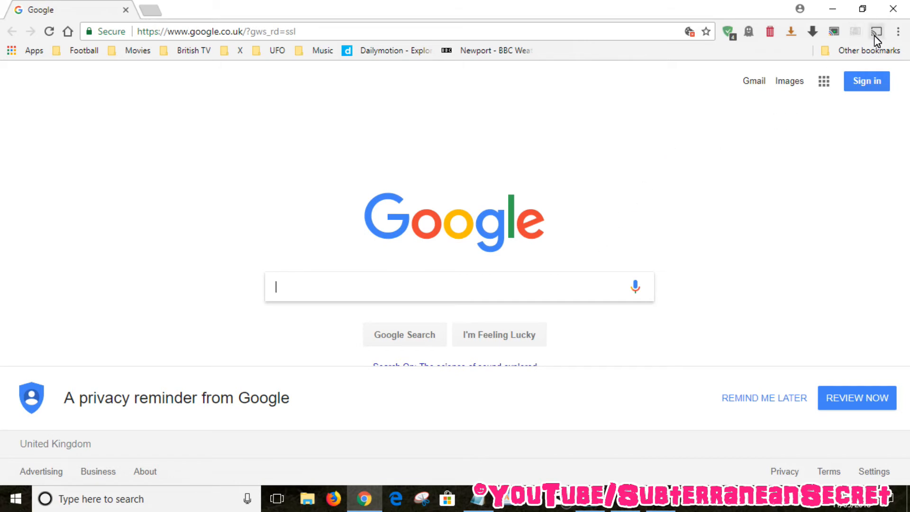
Cast the Google tab to Chromecast5096 from the toolbar Cast icon, then close the panel.
click(877, 31)
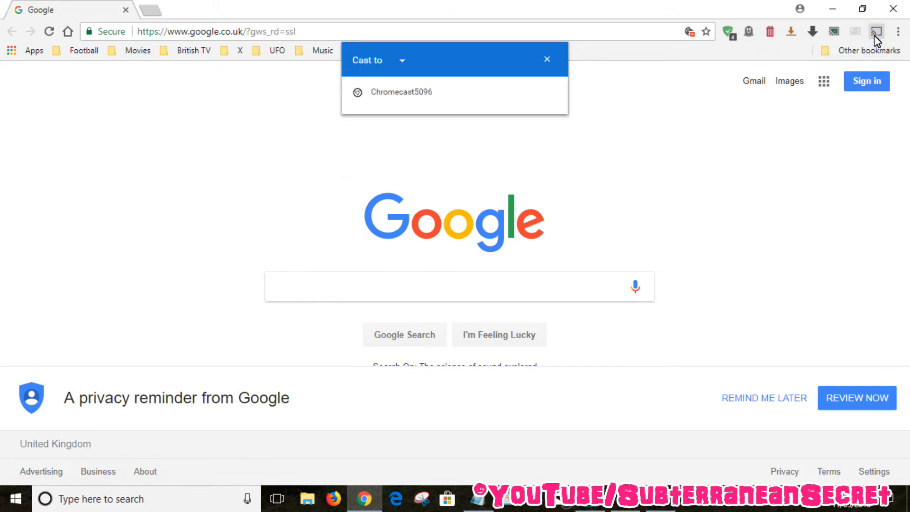
click(401, 92)
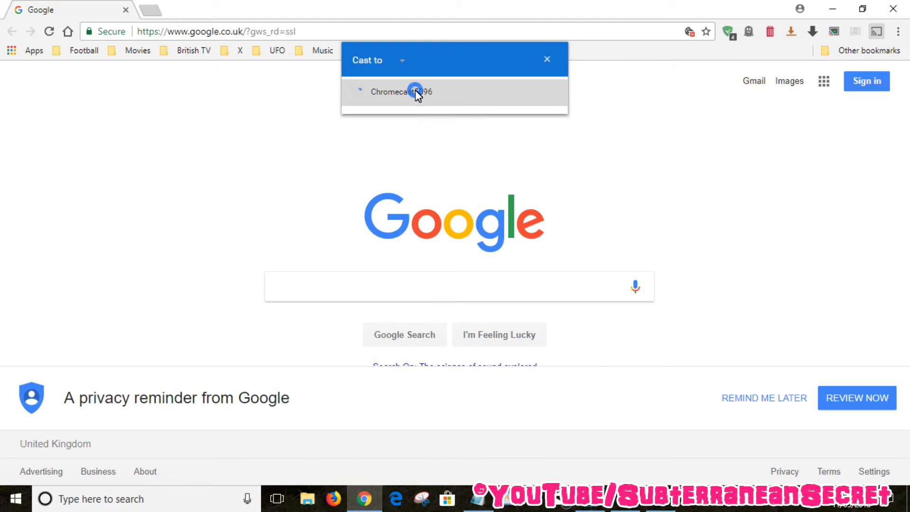
click(401, 91)
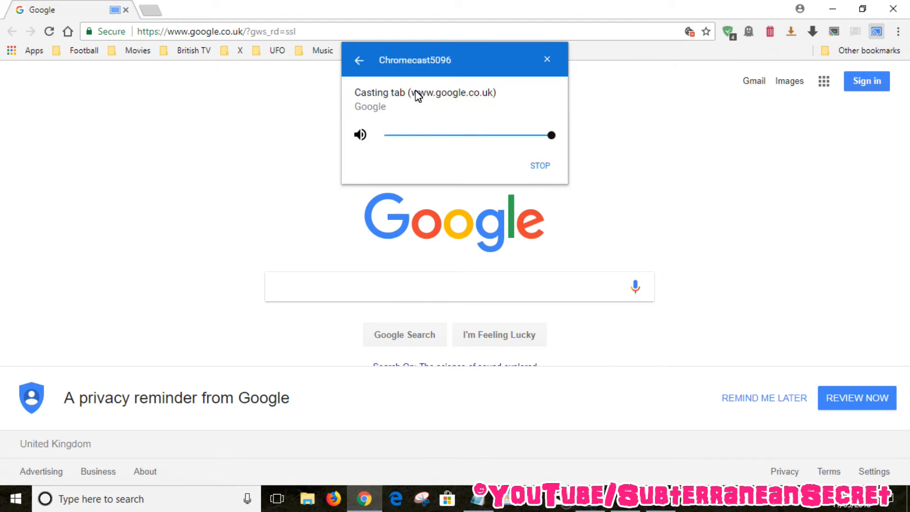
click(546, 59)
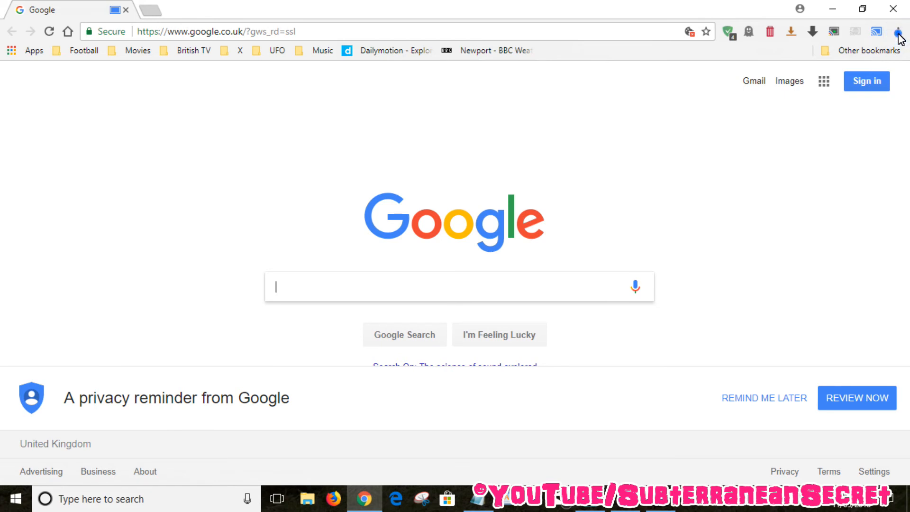
click(899, 32)
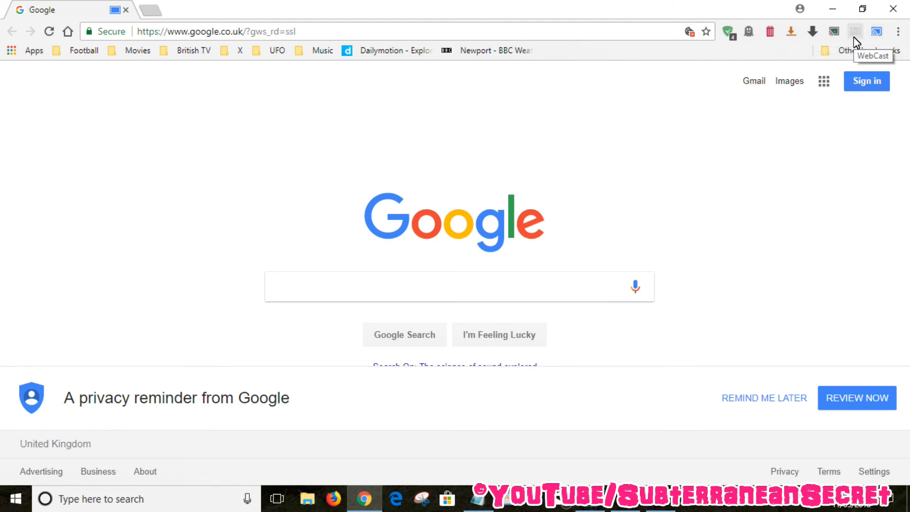
mouse_move(534, 155)
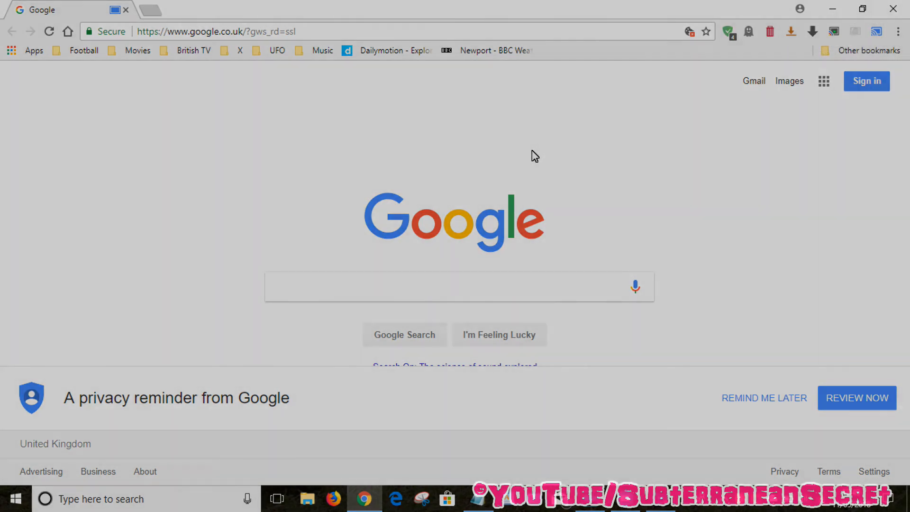